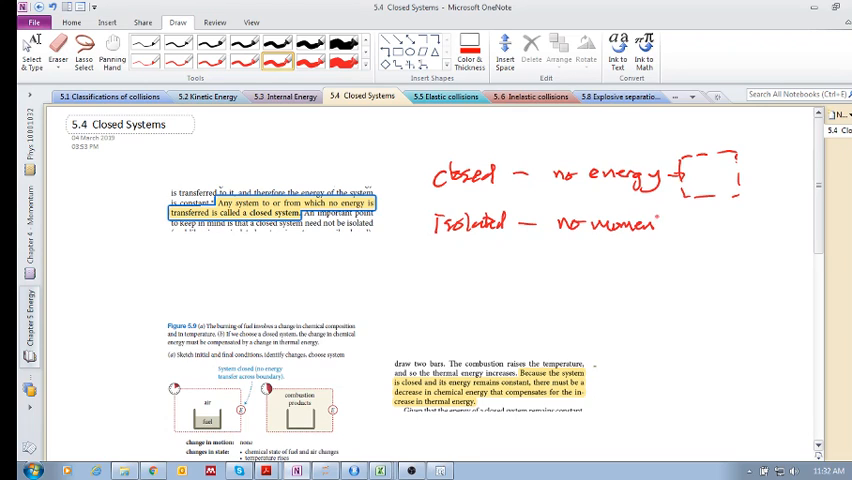
Finish handwriting 'momentum' on the Isolated line and sketch an empty dashed box after it
left_click_drag(656, 224, 696, 256)
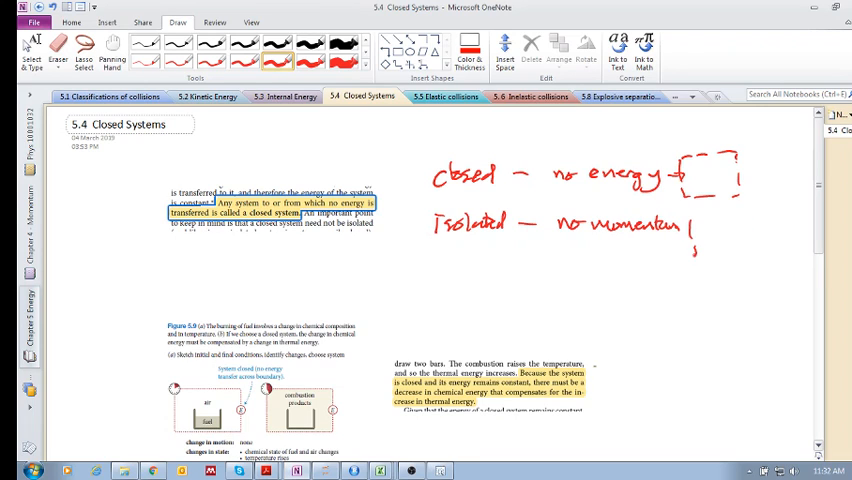
left_click_drag(690, 228, 770, 258)
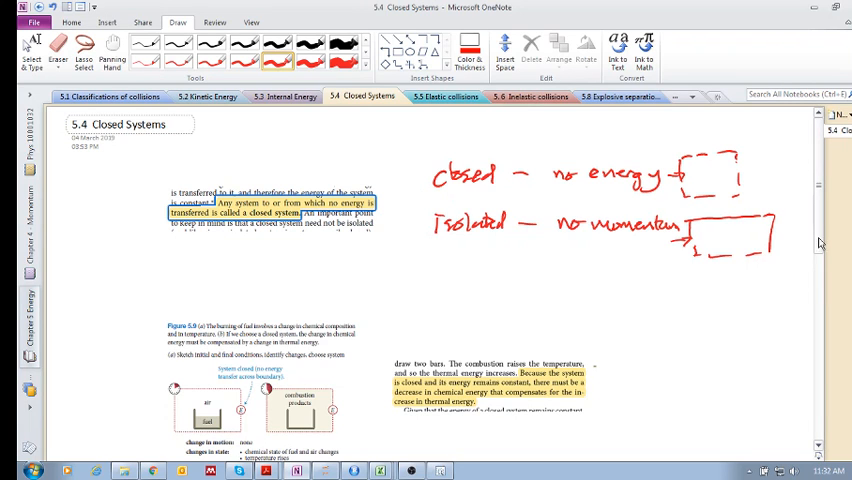
scroll("down", 3)
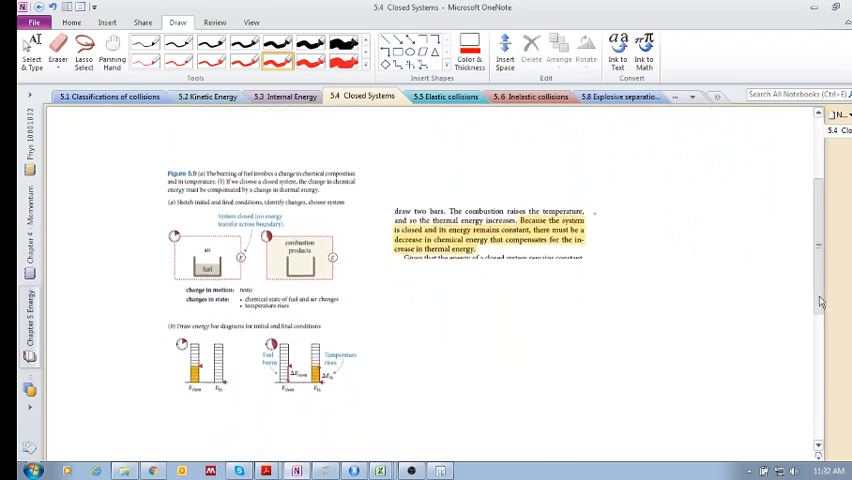